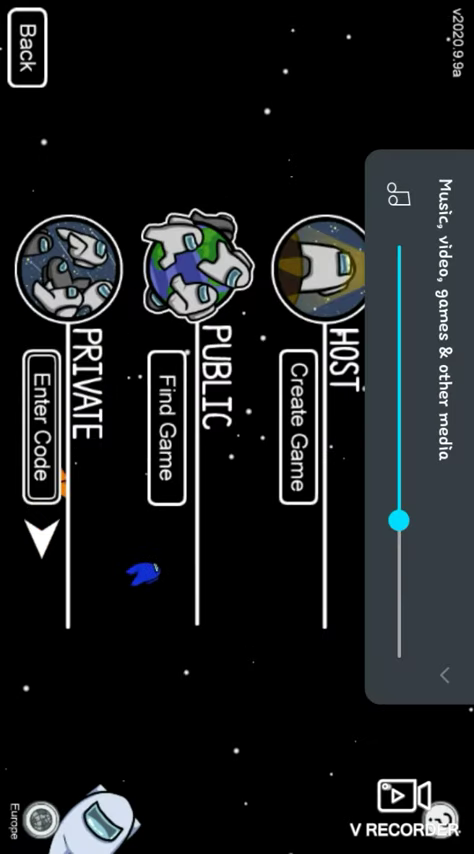
Step: Open the public game list via Find Game to browse joinable lobbies and their player counts
{"action": "left_click_drag", "start_coordinate": [396, 516], "coordinate": [396, 242]}
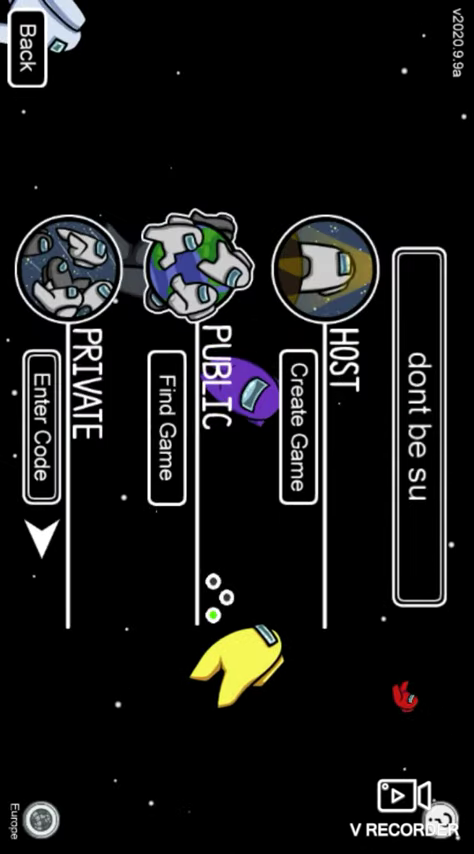
{"action": "left_click", "coordinate": [172, 416]}
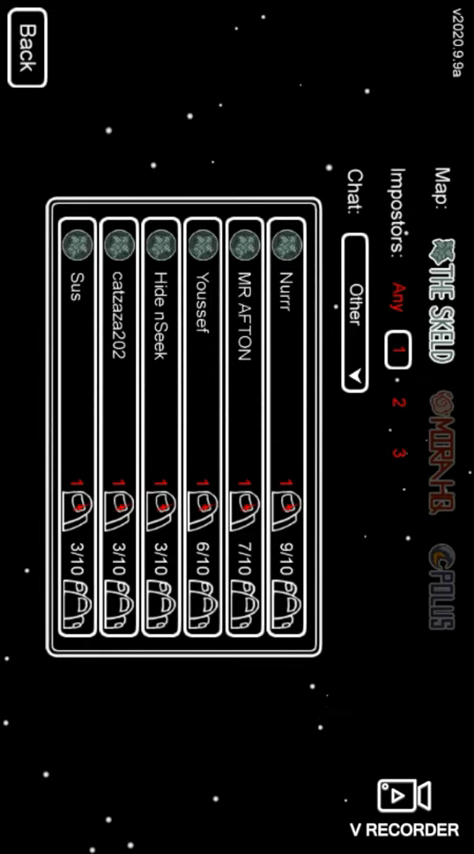